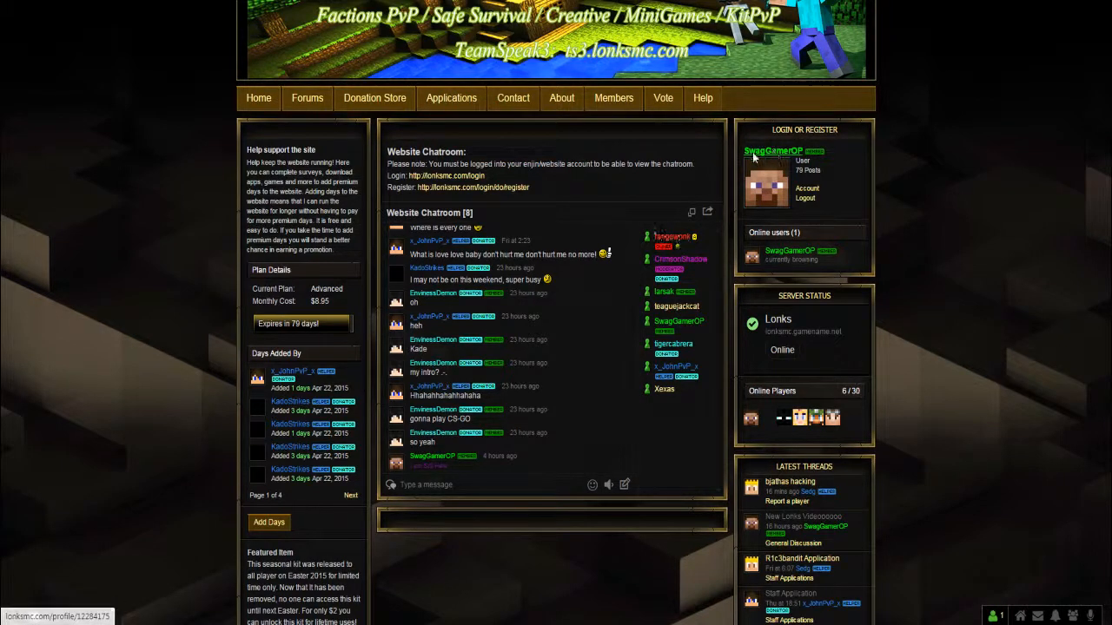
# - Go to TheLichKing's own profile and reach the Minecraft Character section
pyautogui.click(772, 151)
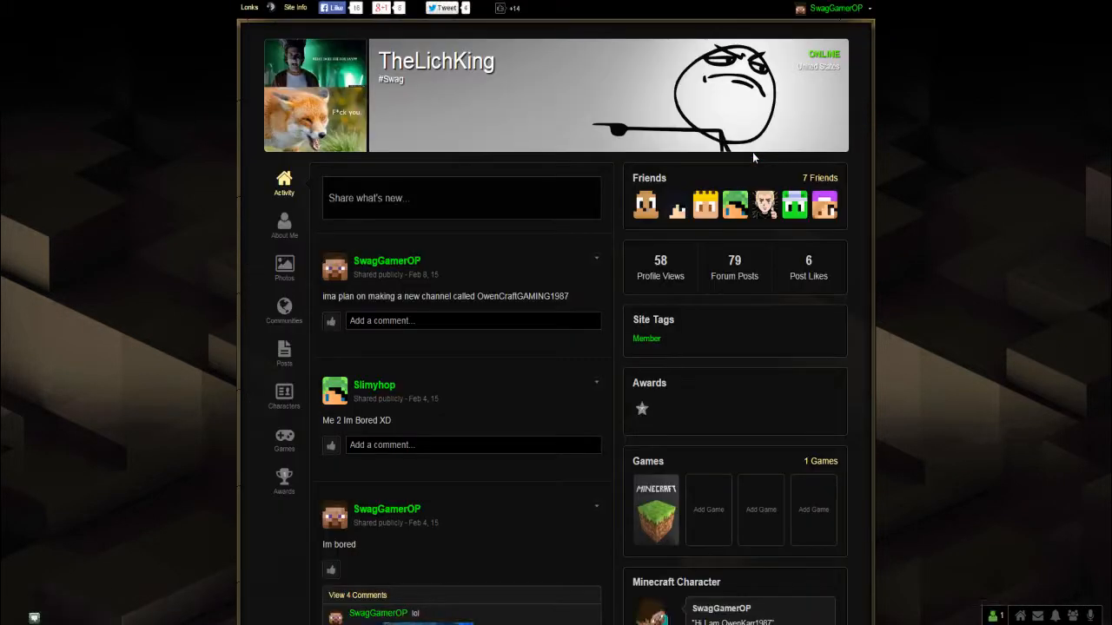
pyautogui.scroll(-3)
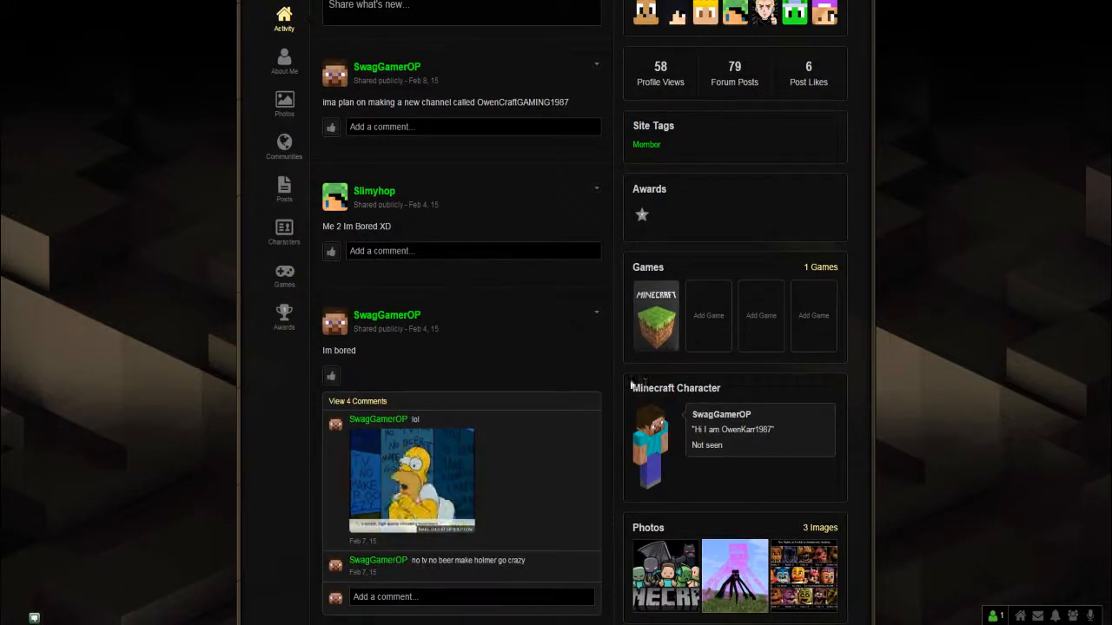
pyautogui.moveTo(285, 230)
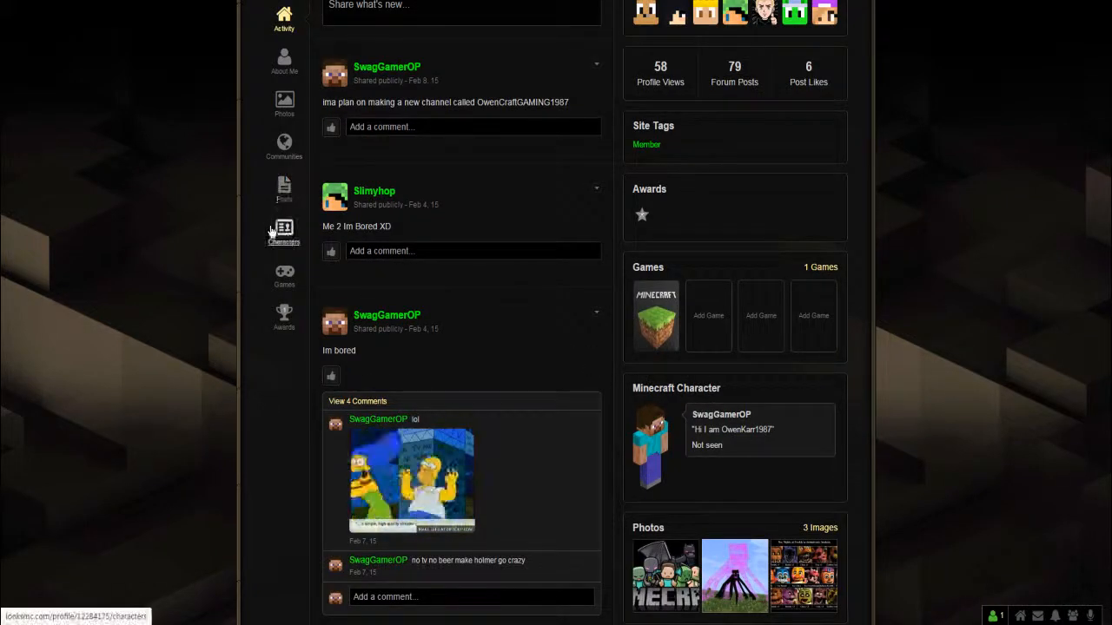
# - From the Characters list, start editing the Minecraft character, bringing up Direct Connect
pyautogui.click(284, 229)
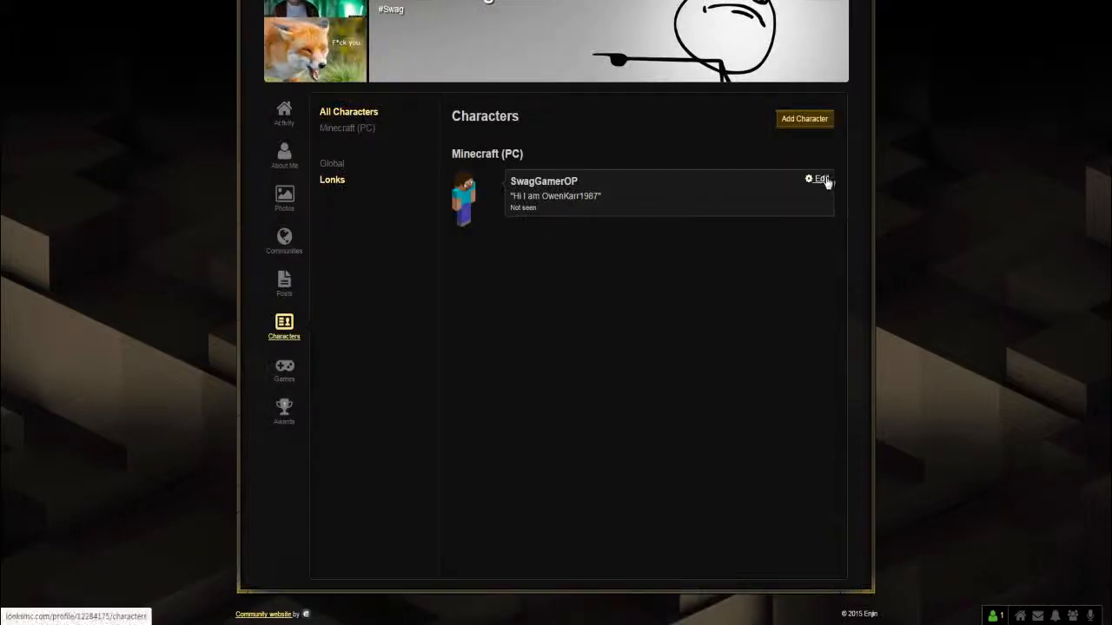
pyautogui.click(820, 179)
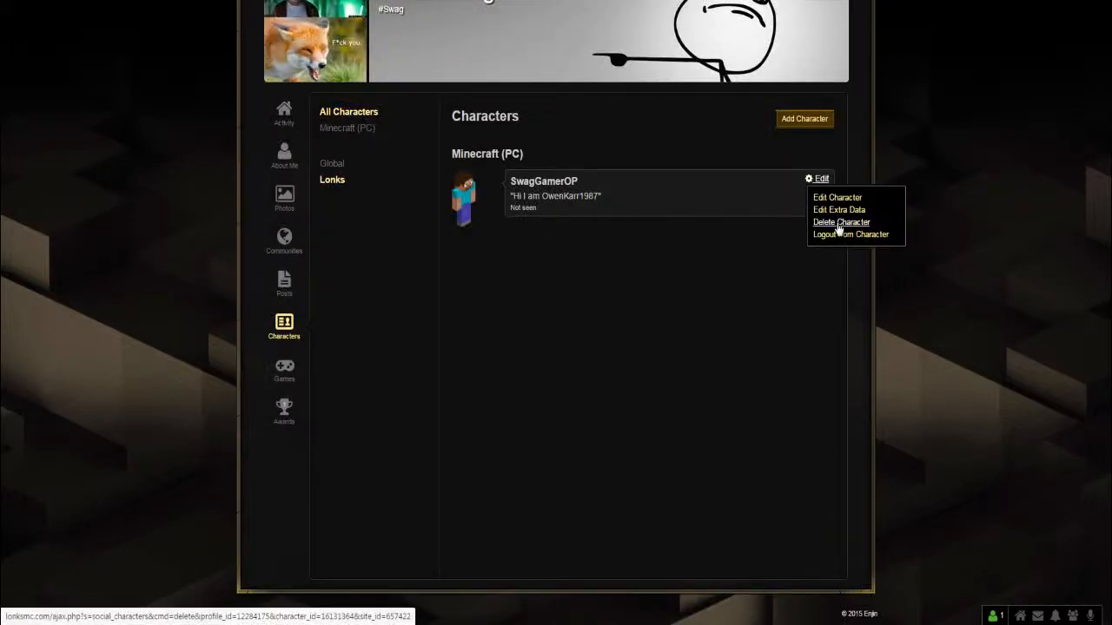
pyautogui.click(820, 179)
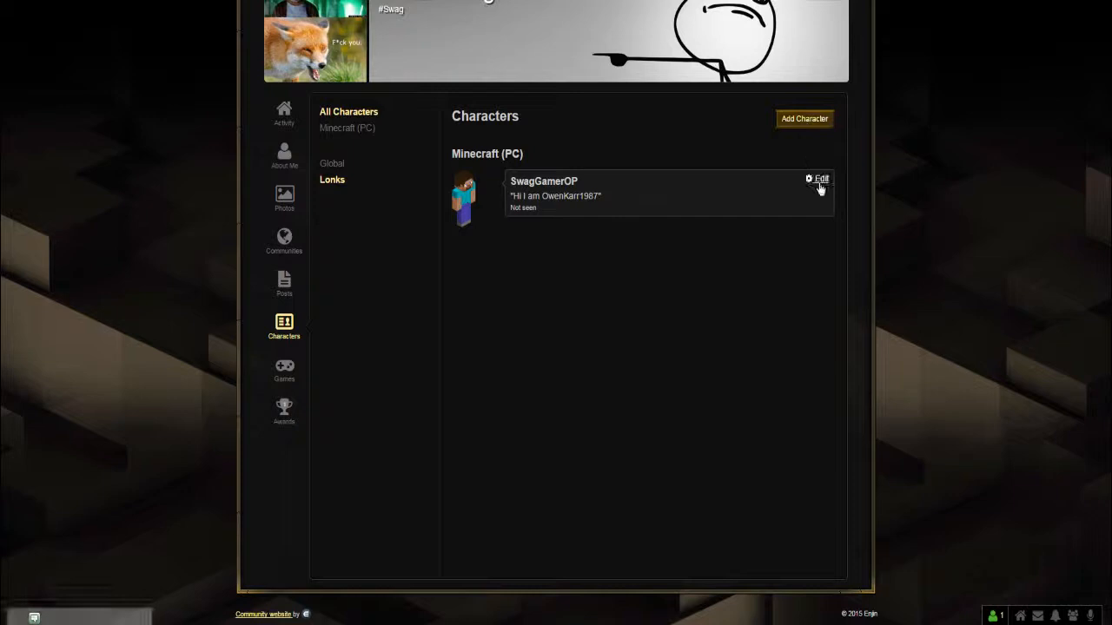
pyautogui.click(820, 179)
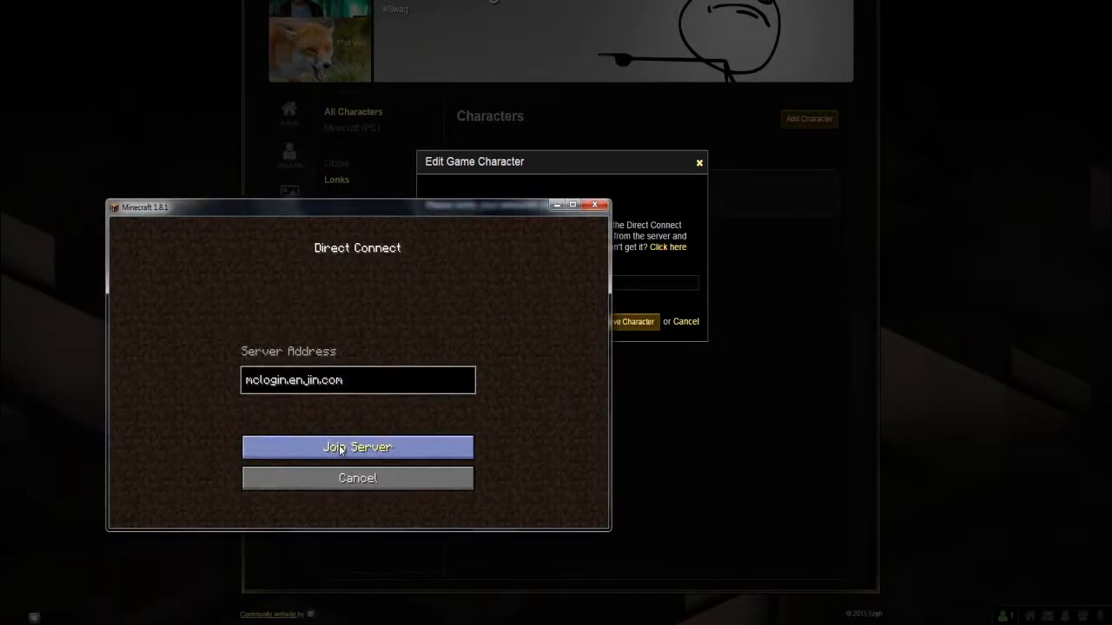
# - Join the login server so chat shows the player login code, then return to Lonks
pyautogui.click(358, 447)
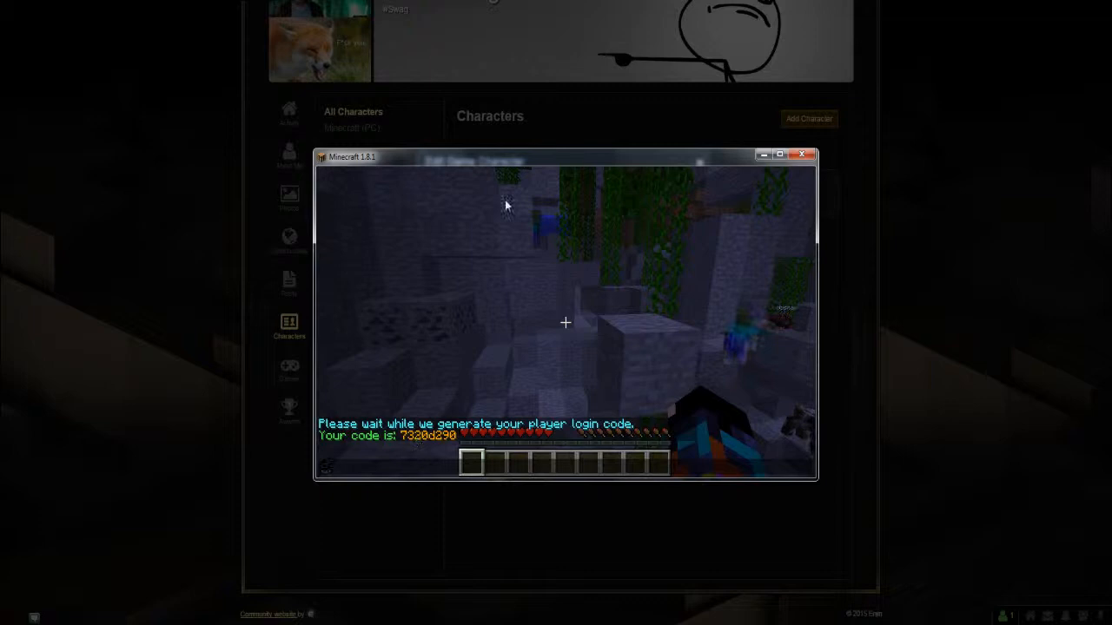
pyautogui.click(801, 154)
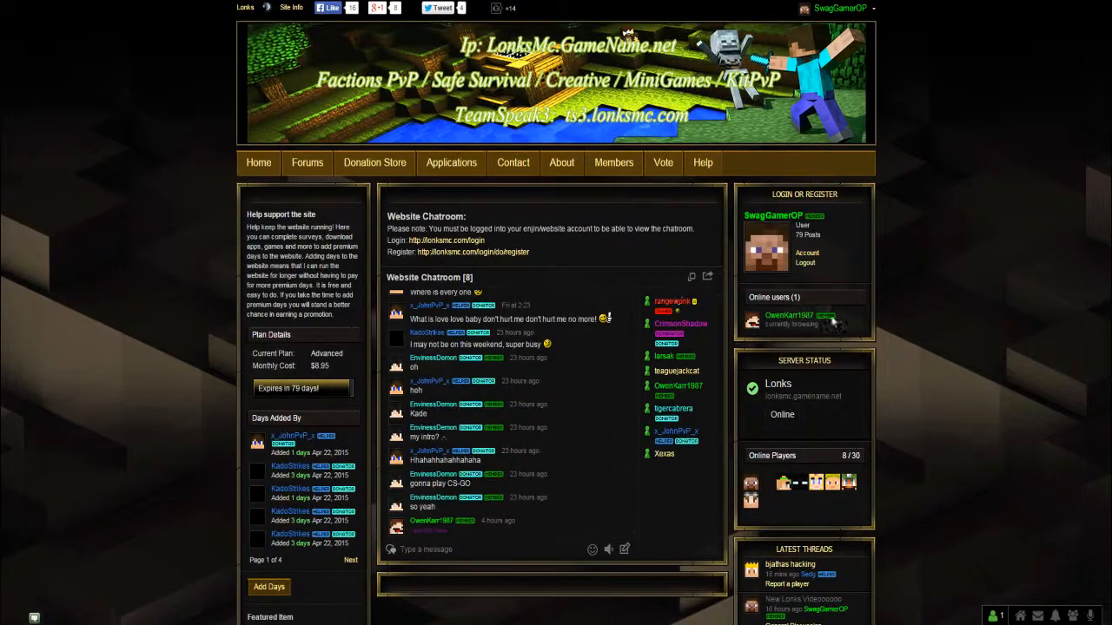
# - Show the Lonks community Forums index with its Community, Lonks and Kitpvp boards
pyautogui.click(305, 163)
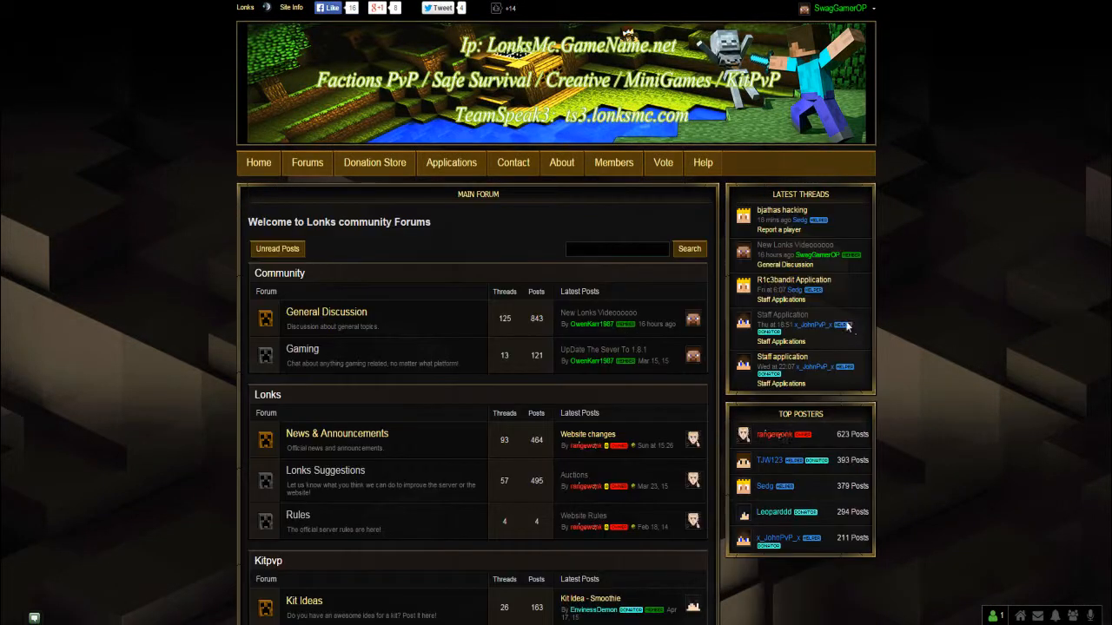